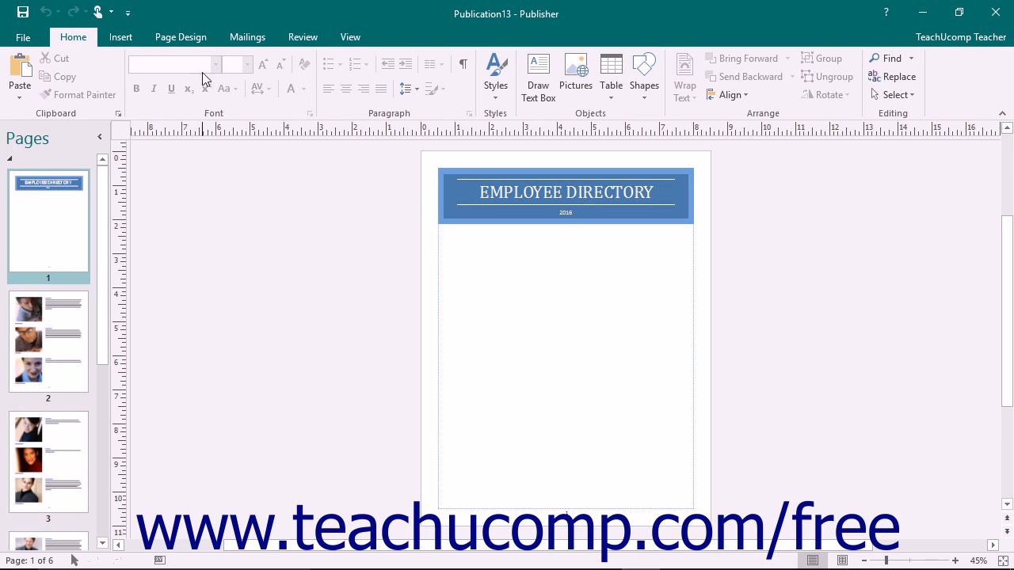
# Dismiss the page setup unchanged and go to the Print backstage with the cover-page preview.
pyautogui.click(180, 38)
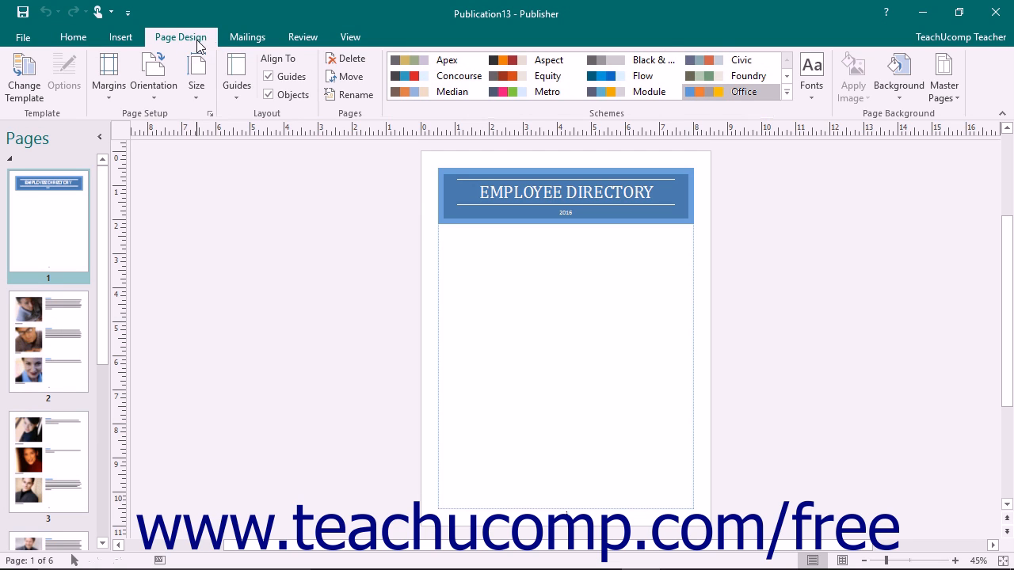
pyautogui.moveTo(209, 117)
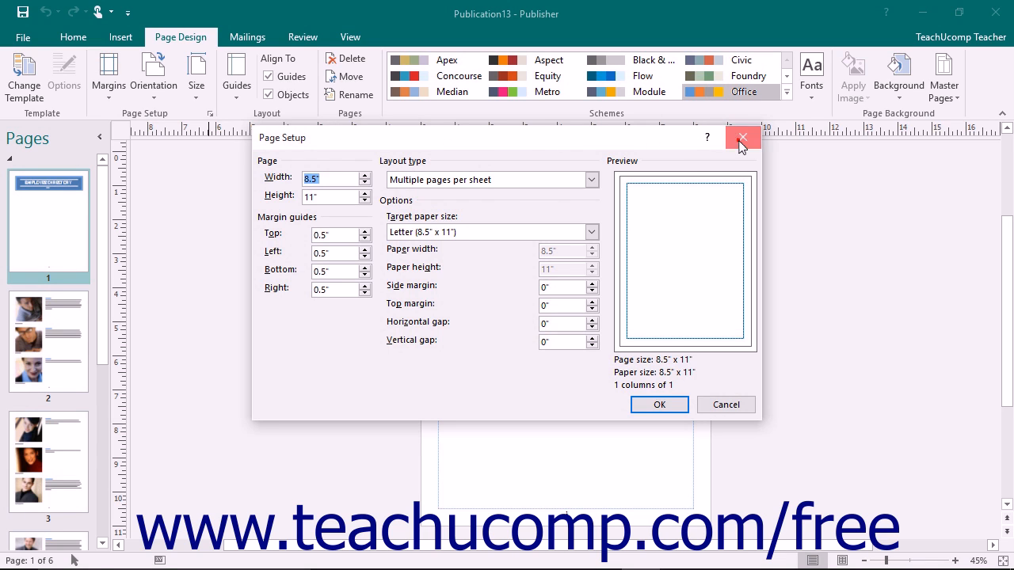
pyautogui.click(741, 136)
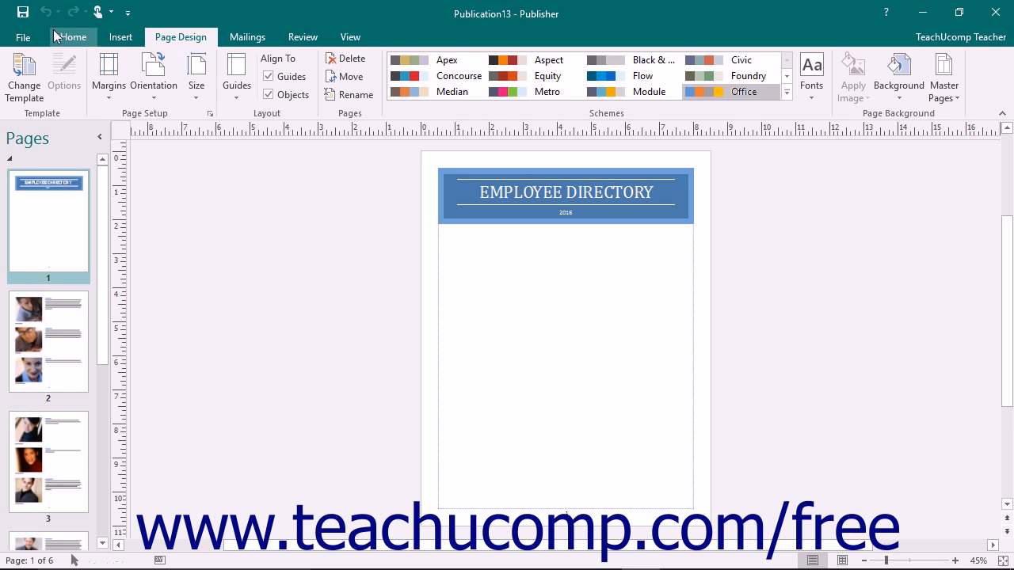
pyautogui.click(22, 38)
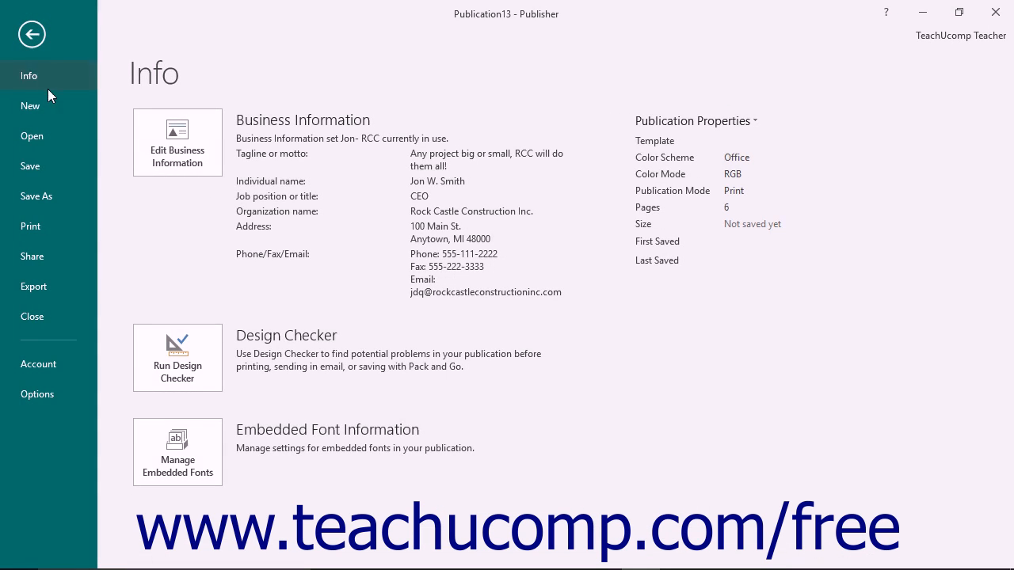
pyautogui.click(30, 225)
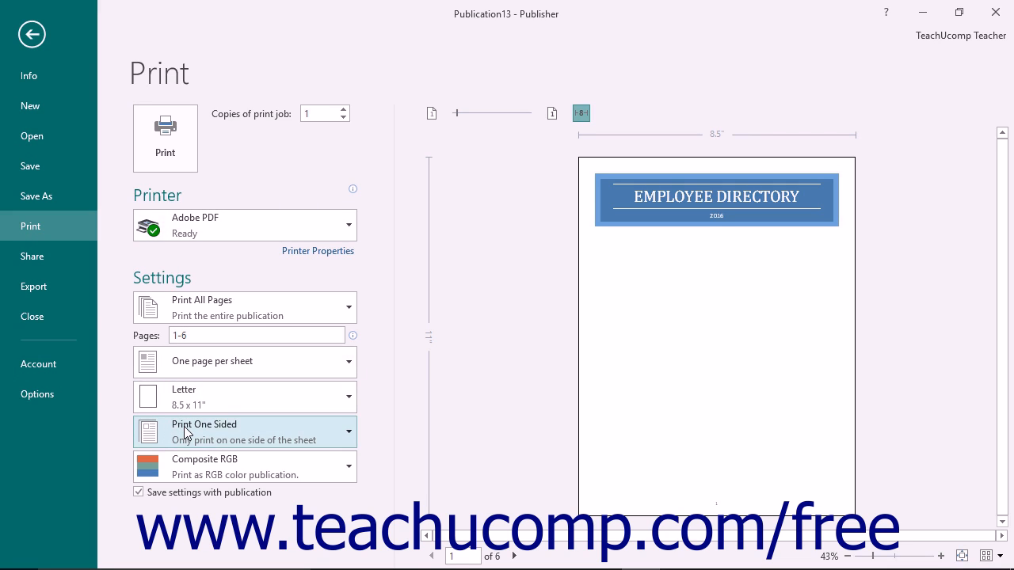
pyautogui.moveTo(562, 252)
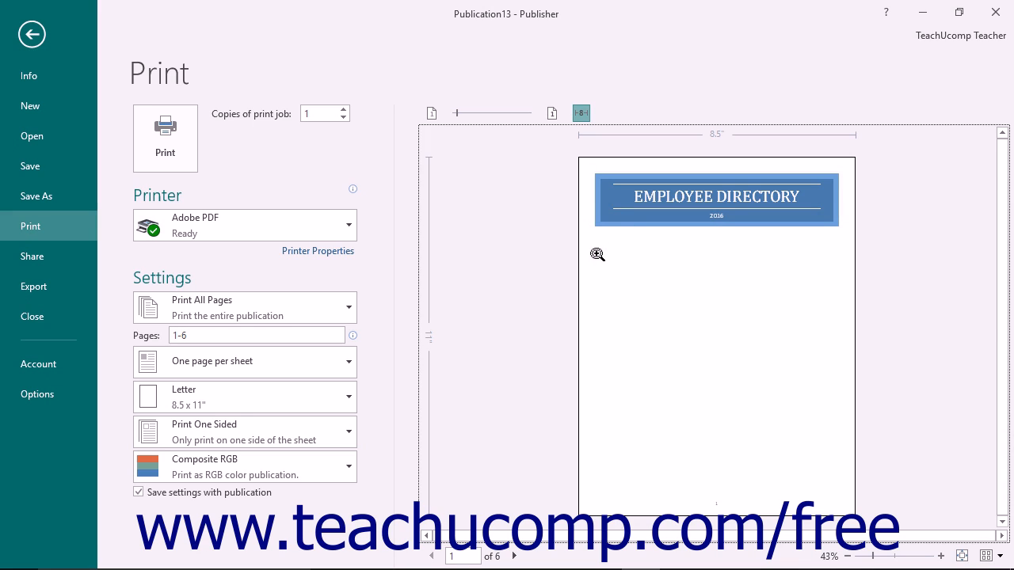
pyautogui.moveTo(906, 551)
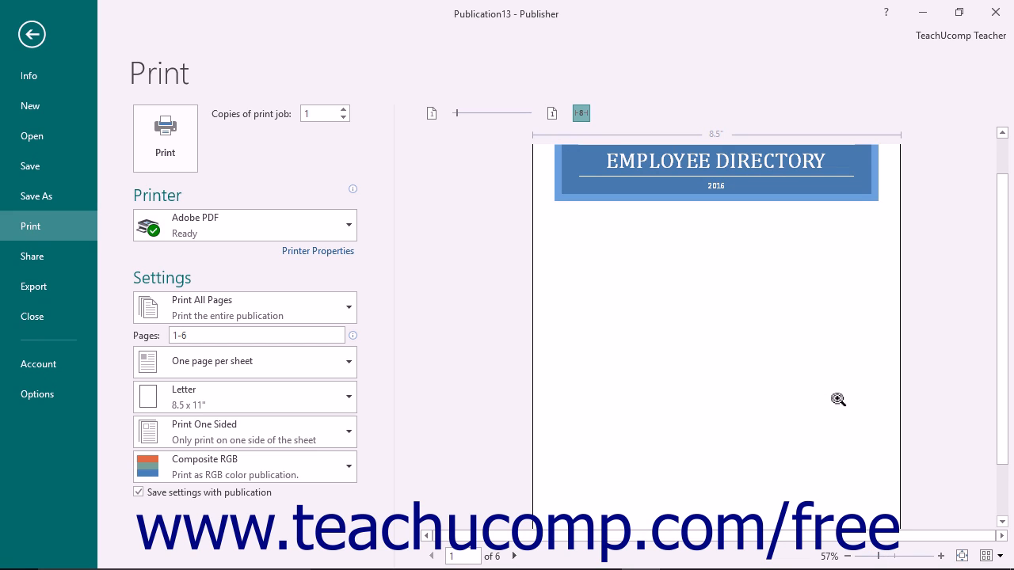
pyautogui.moveTo(788, 214)
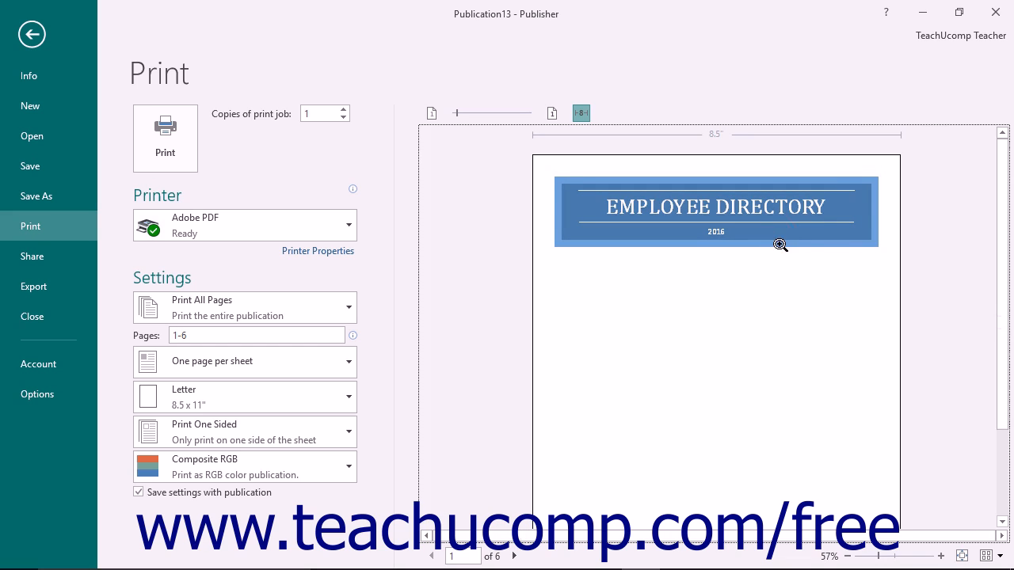
pyautogui.moveTo(903, 447)
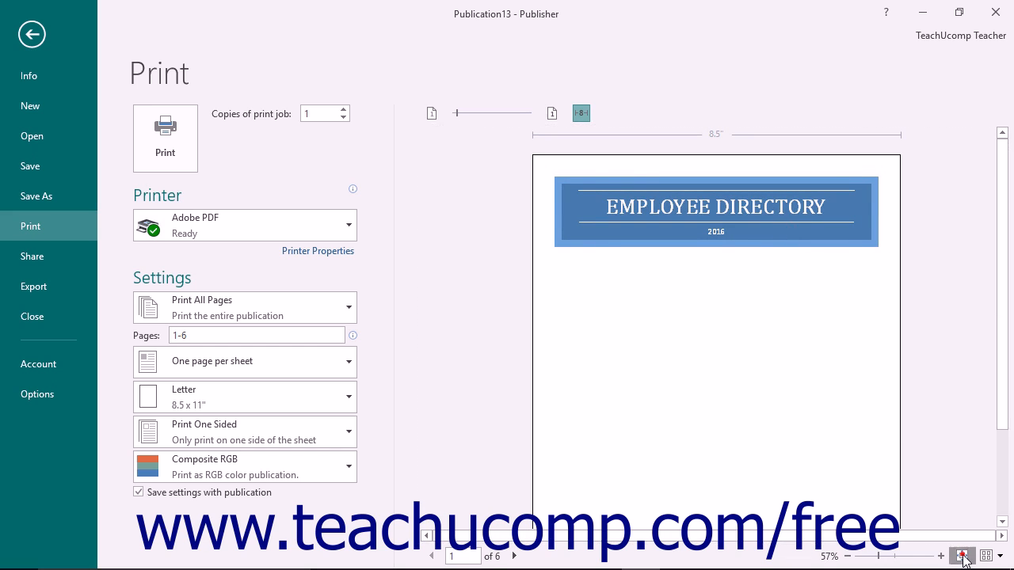
# Fit the page to the preview, then show four sheets at a time in a 2x2 grid.
pyautogui.click(985, 555)
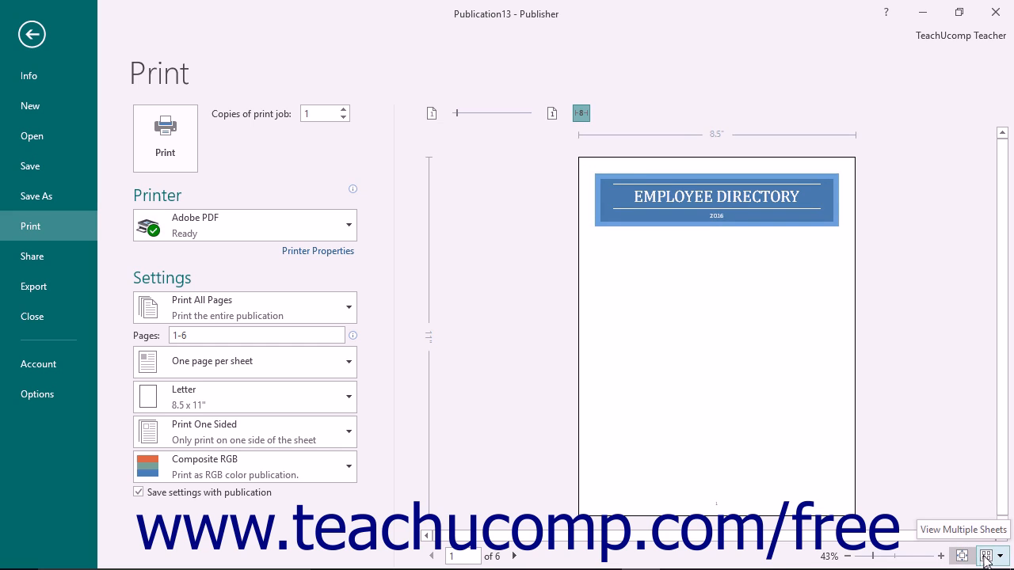
pyautogui.click(987, 555)
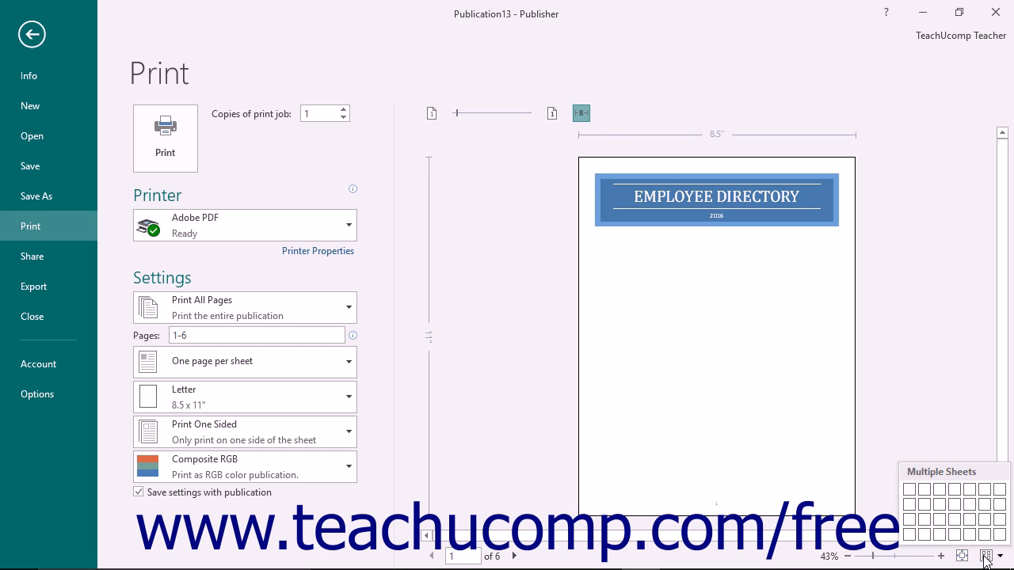
pyautogui.click(988, 554)
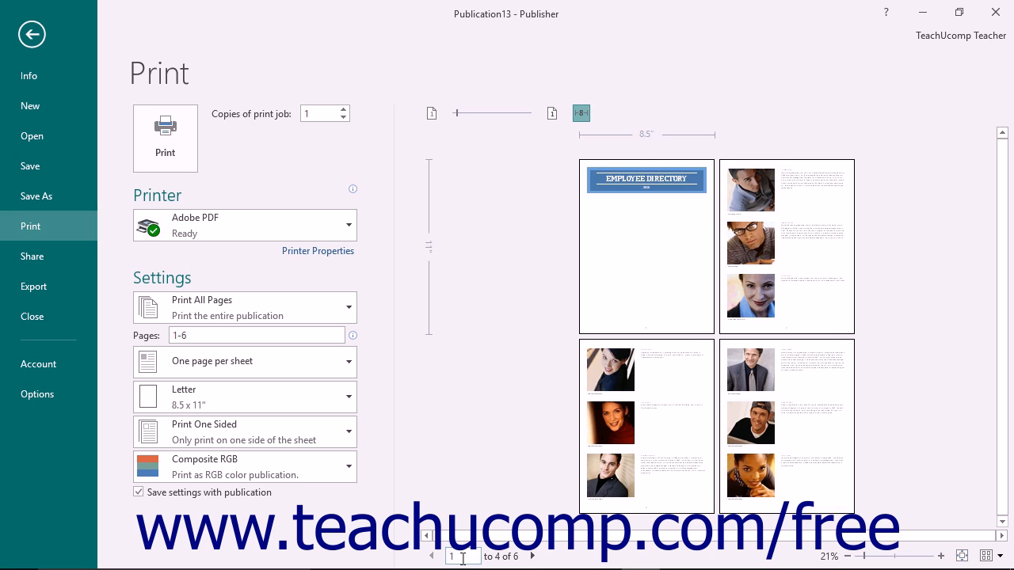
pyautogui.moveTo(433, 556)
pyautogui.write('5')
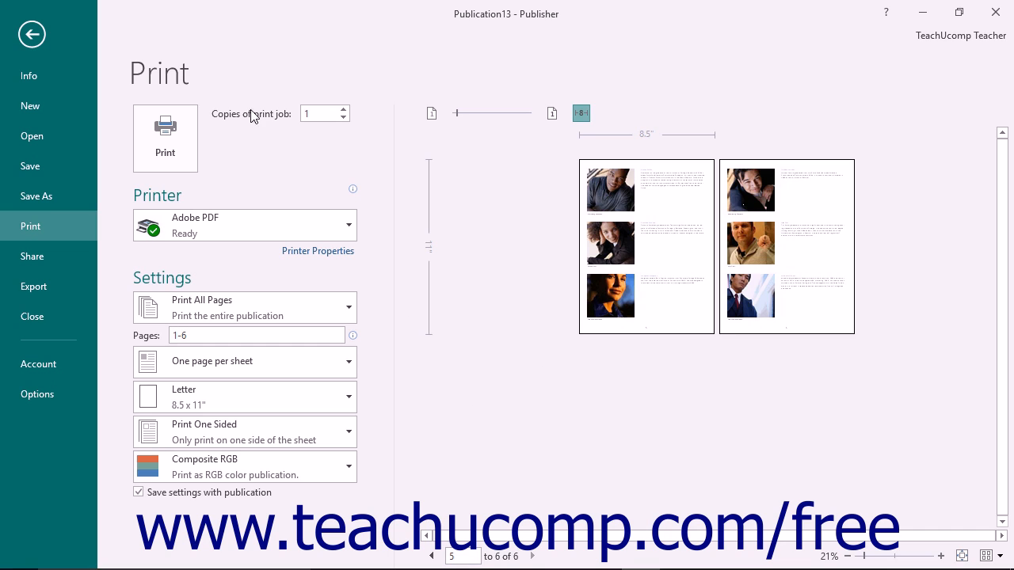
pyautogui.moveTo(273, 117)
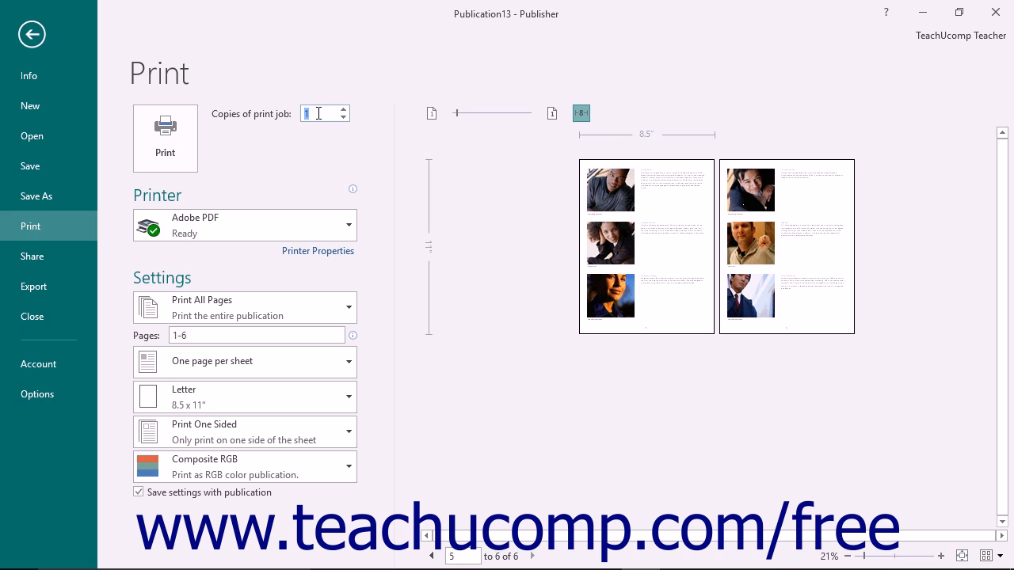
pyautogui.click(343, 108)
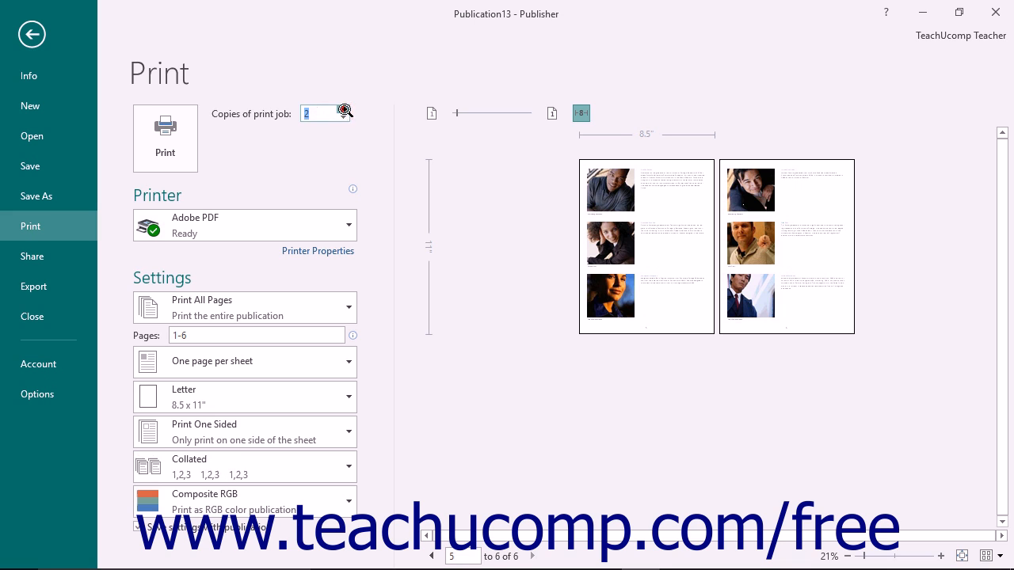
pyautogui.click(342, 115)
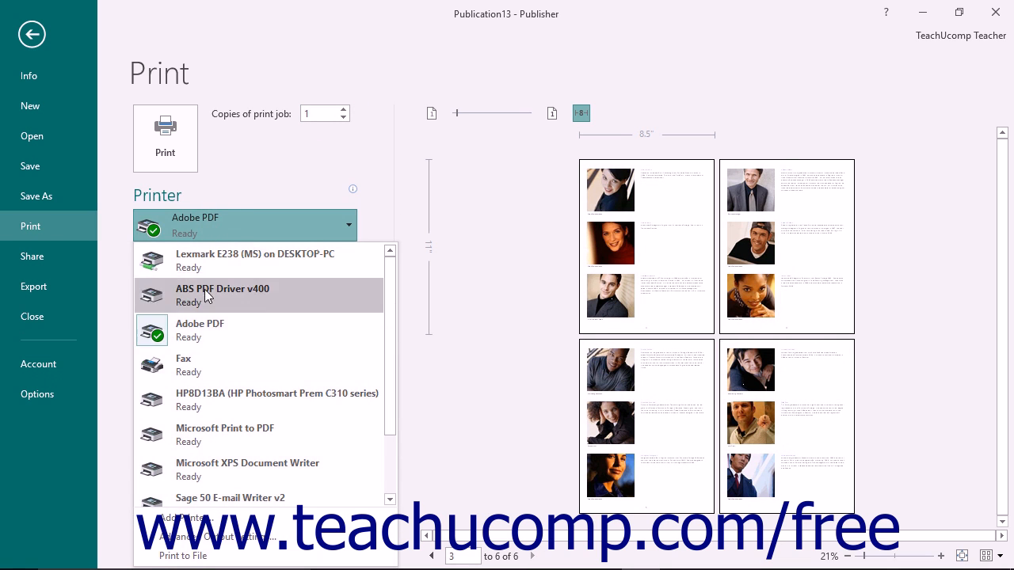
pyautogui.click(199, 330)
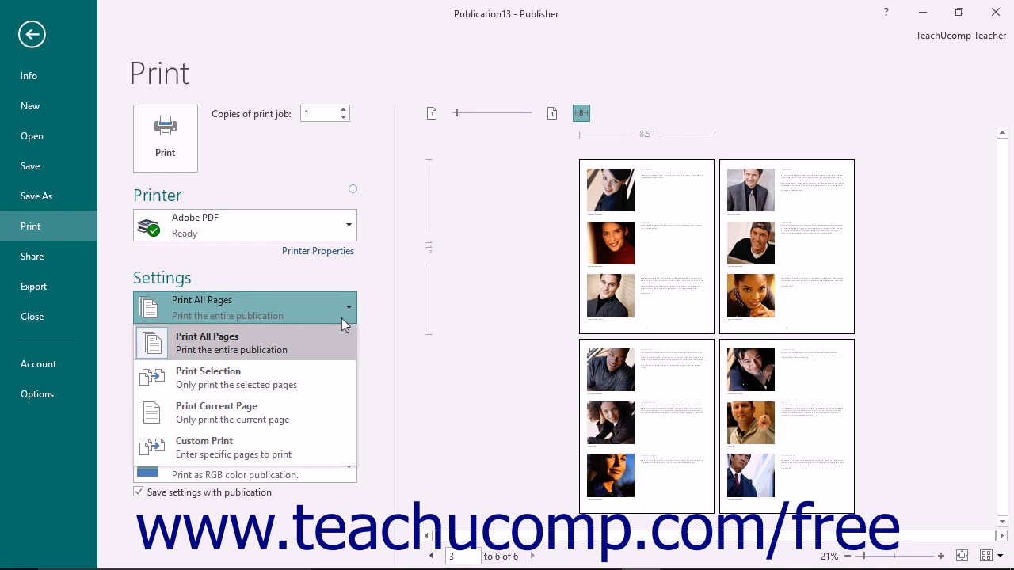
pyautogui.moveTo(287, 424)
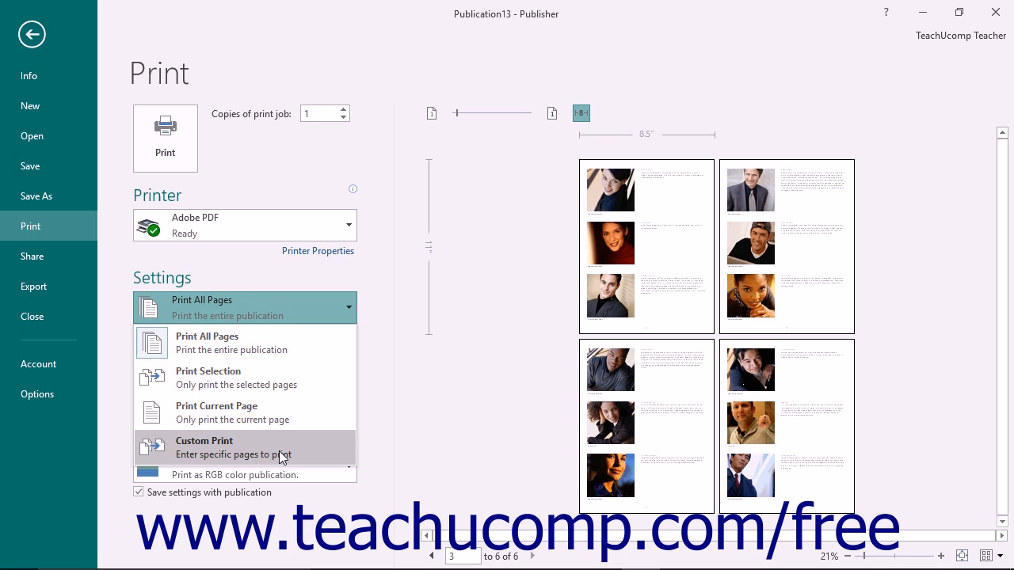
# Choose Custom Print and keep the Pages range at 1-6.
pyautogui.click(204, 447)
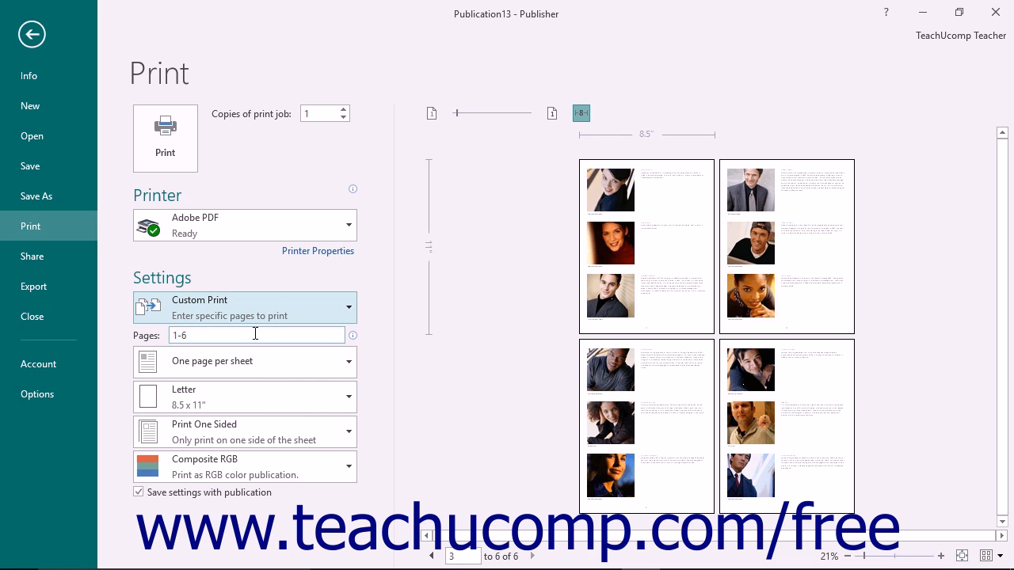
pyautogui.tripleClick(256, 336)
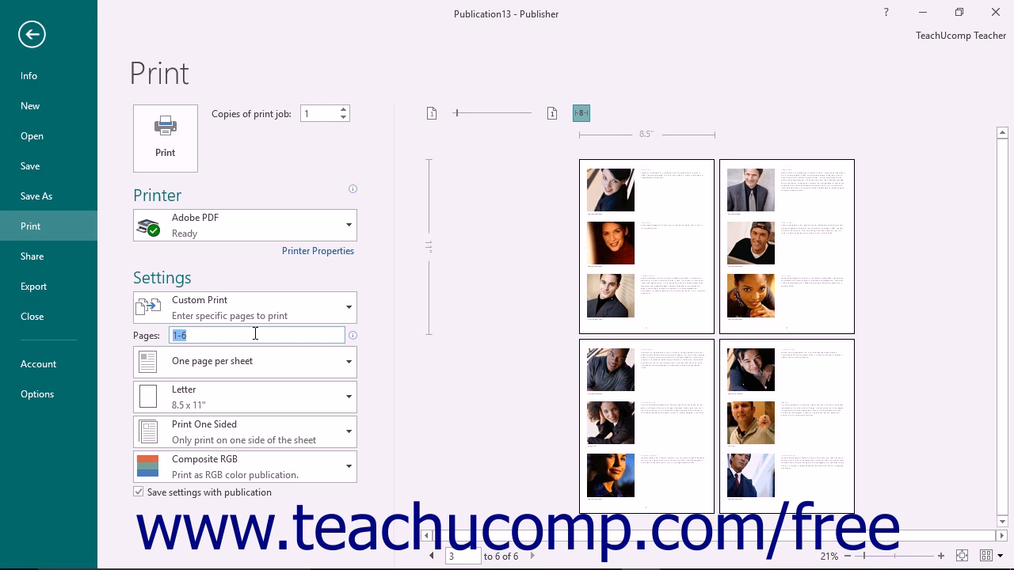
pyautogui.click(256, 334)
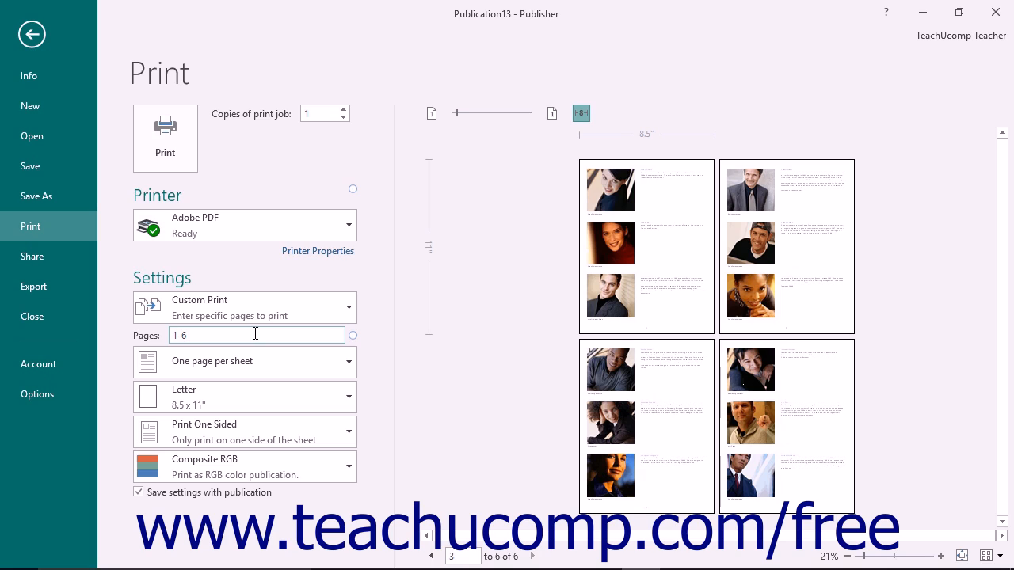
pyautogui.click(257, 334)
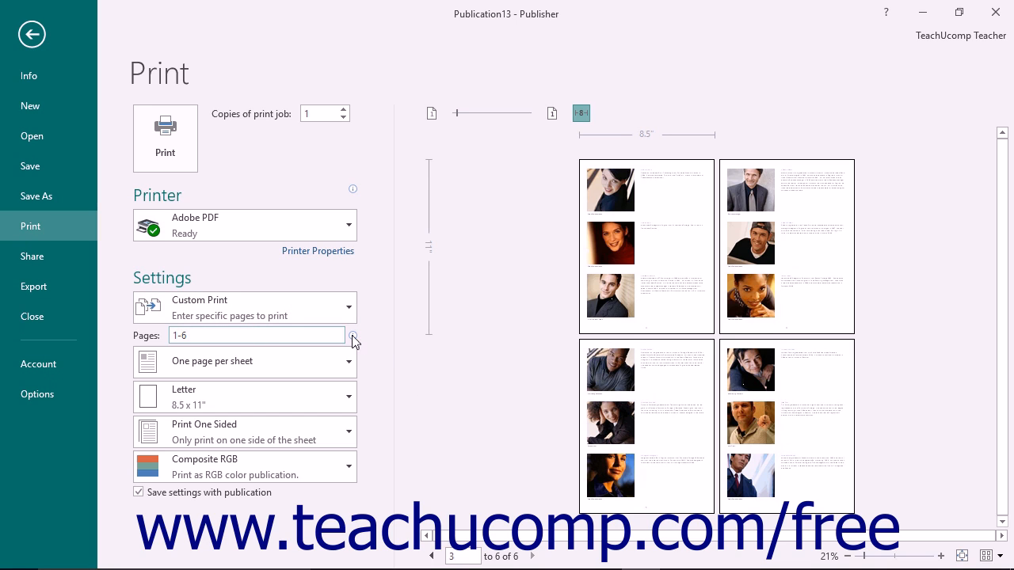
pyautogui.moveTo(351, 339)
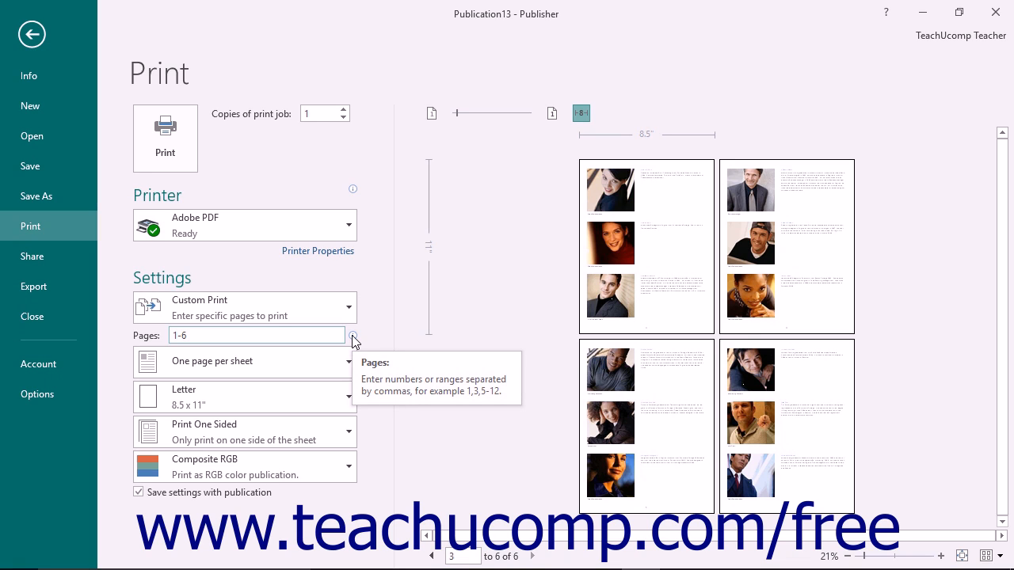
pyautogui.moveTo(333, 366)
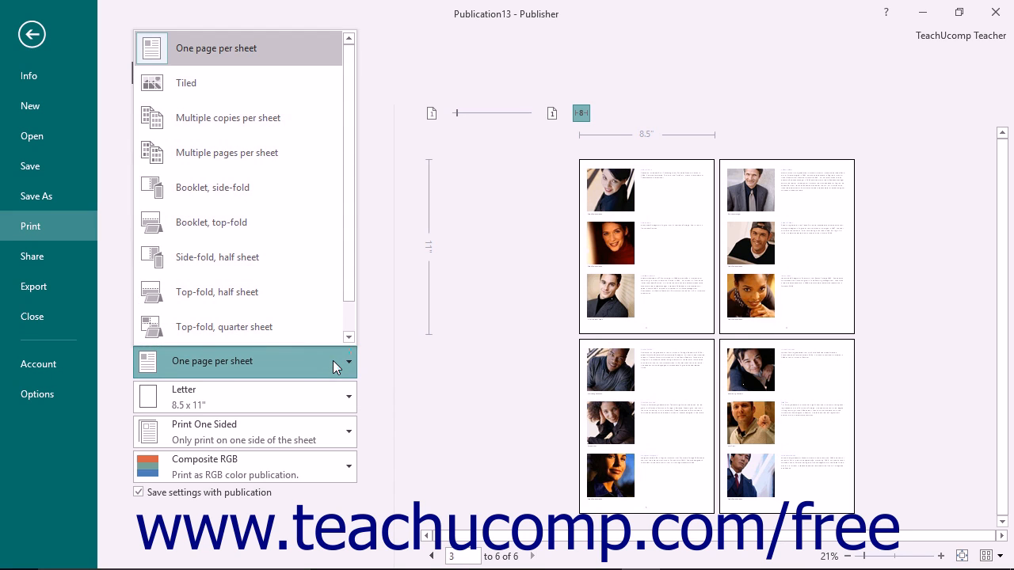
pyautogui.moveTo(309, 151)
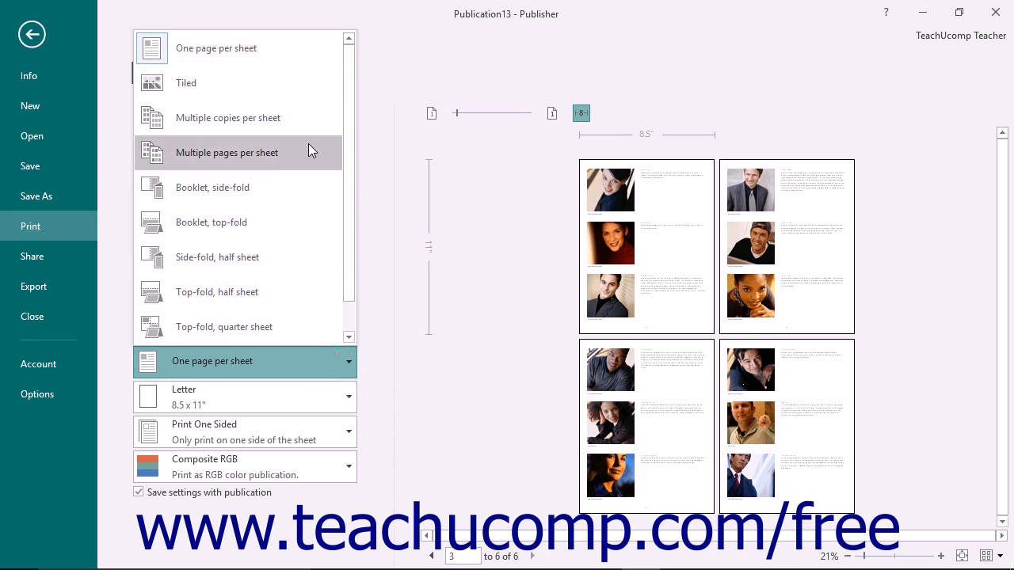
pyautogui.moveTo(301, 326)
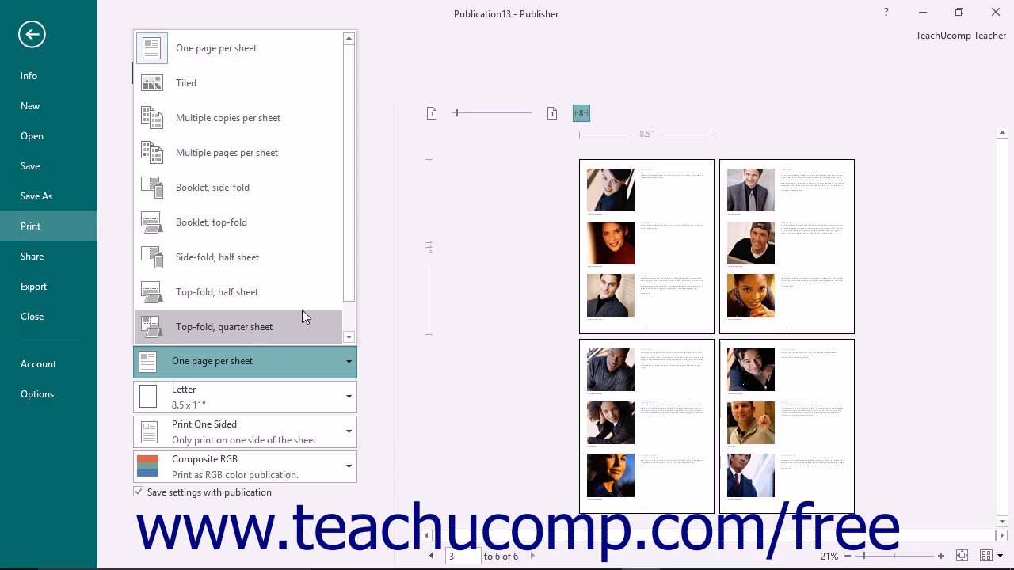
pyautogui.moveTo(309, 294)
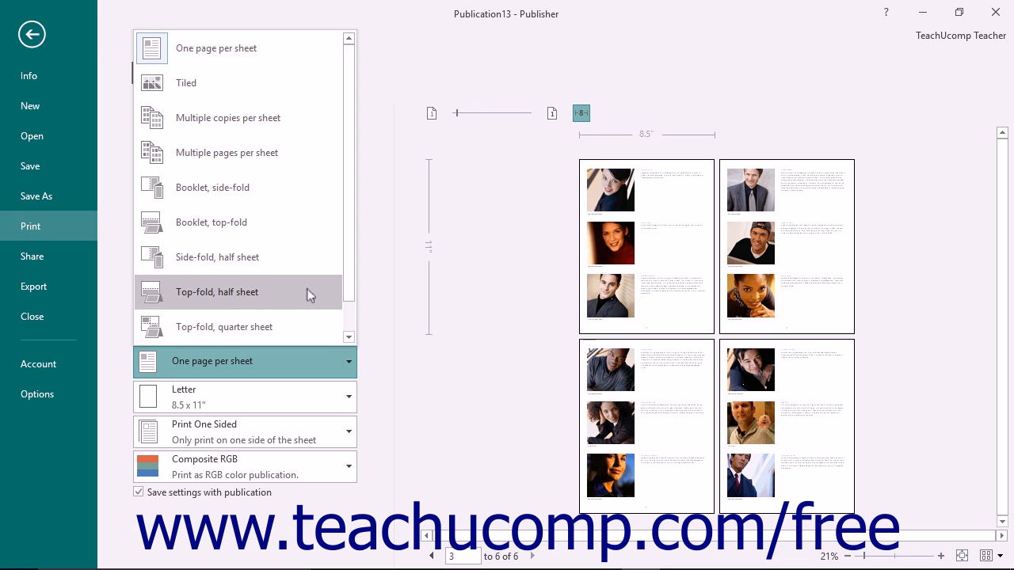
pyautogui.click(185, 82)
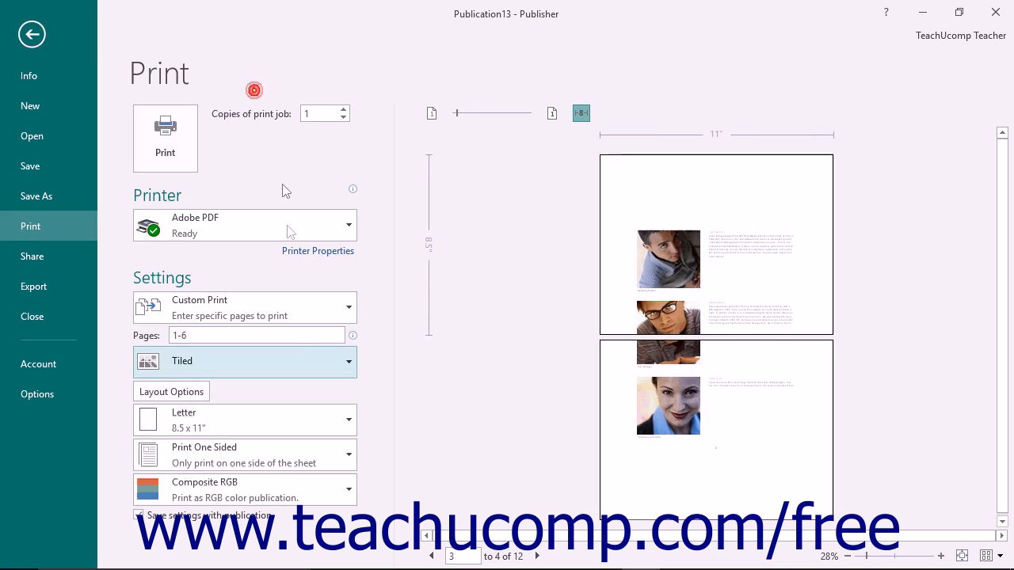
pyautogui.click(171, 391)
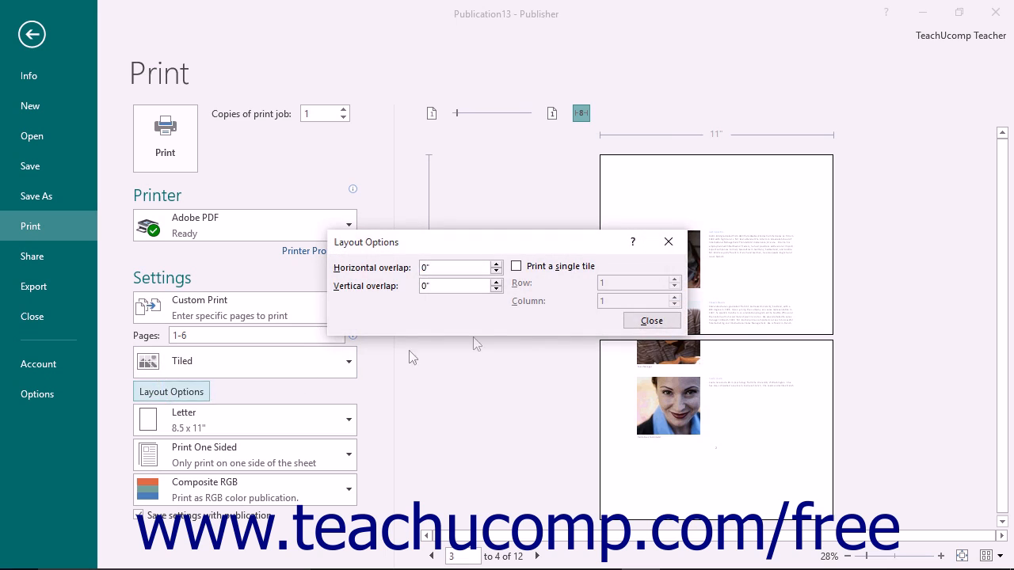
pyautogui.click(349, 361)
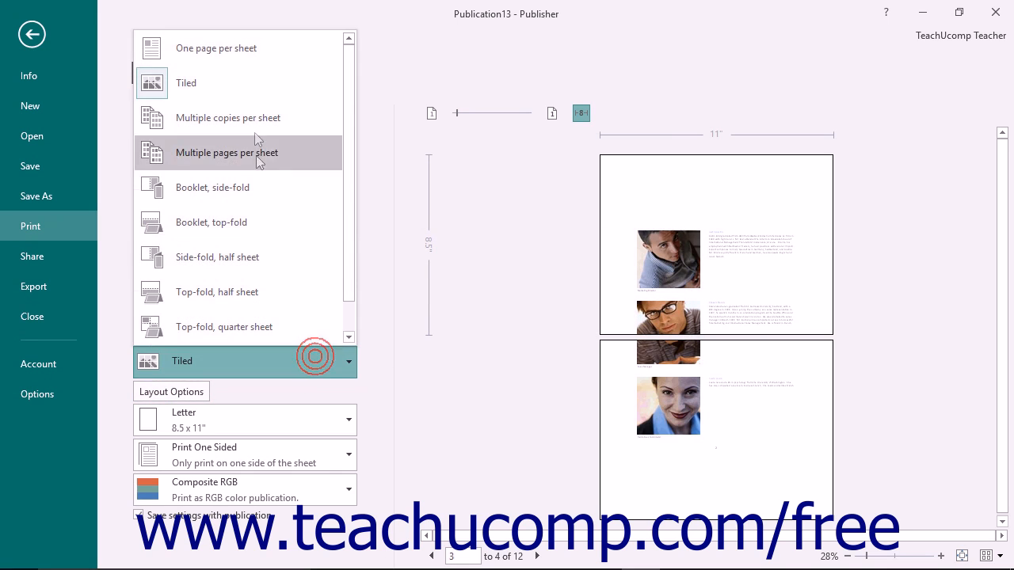
pyautogui.click(216, 48)
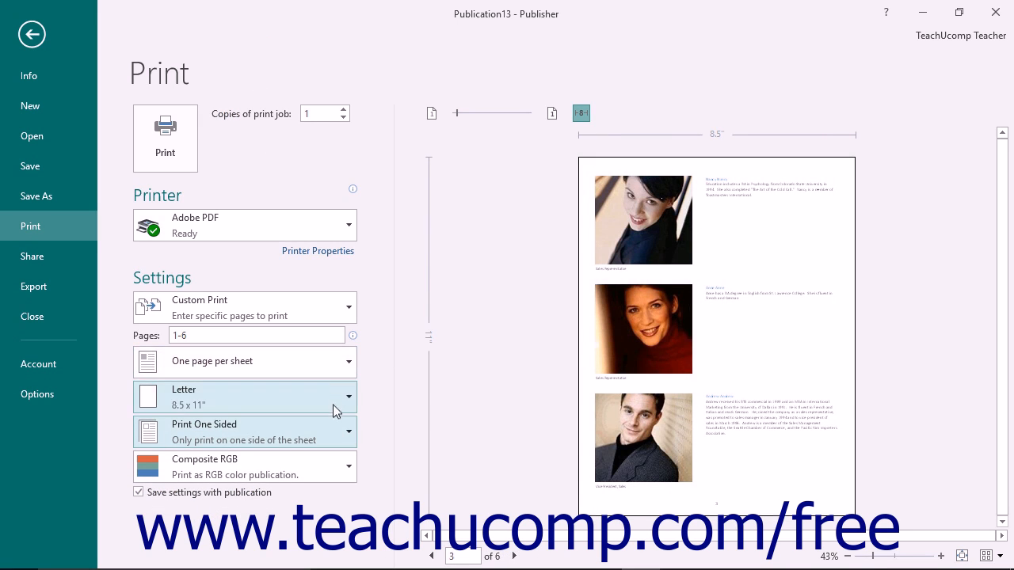
pyautogui.click(345, 396)
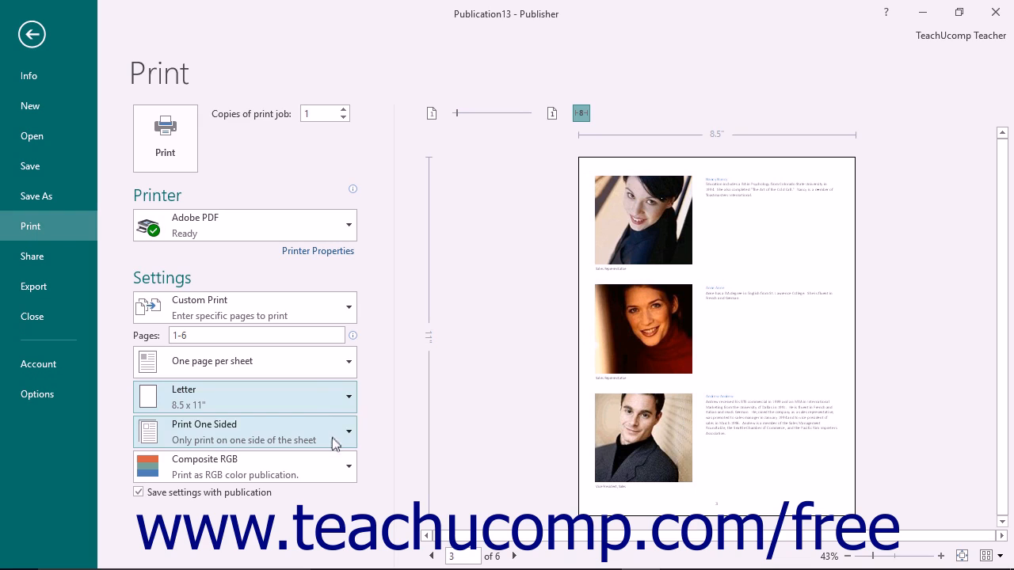
pyautogui.click(347, 431)
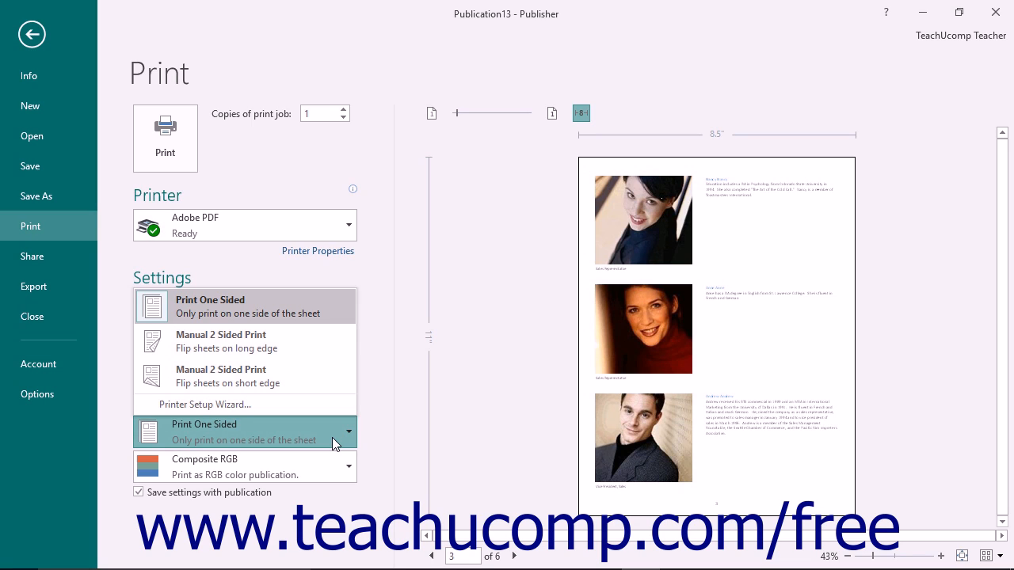
pyautogui.moveTo(333, 439)
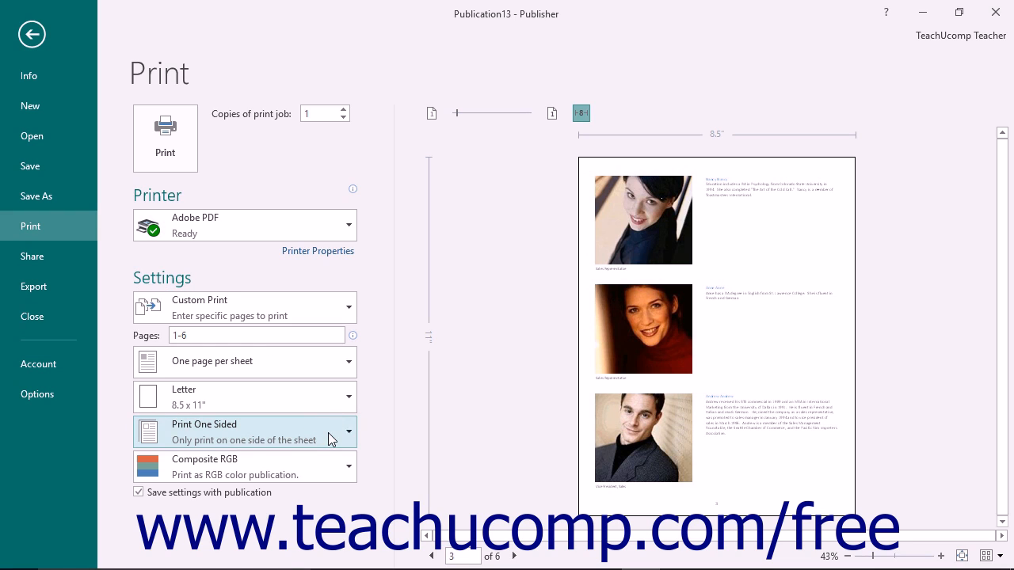
pyautogui.click(347, 465)
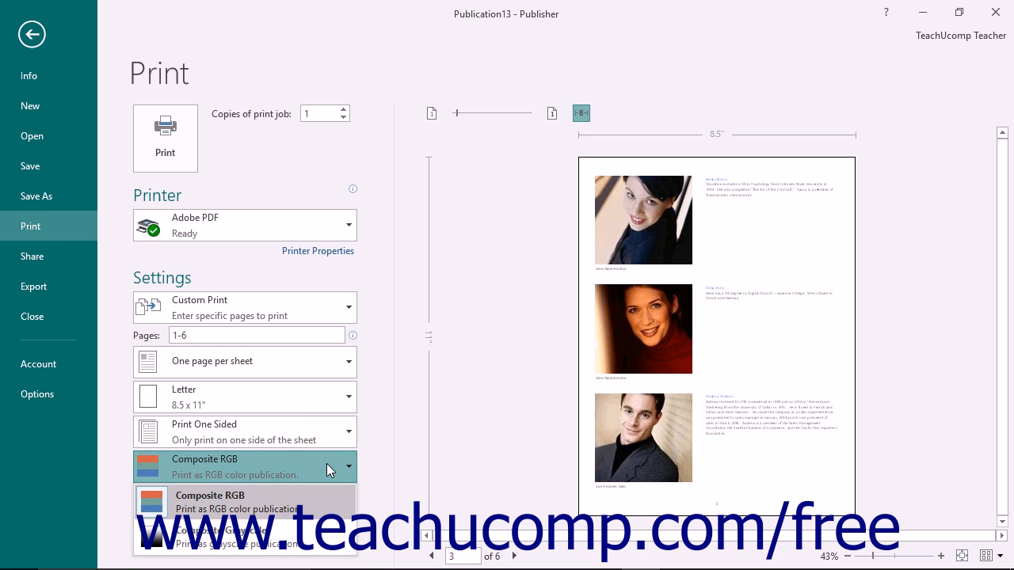
# Keep Composite RGB colour and uncheck Save settings with publication.
pyautogui.click(209, 502)
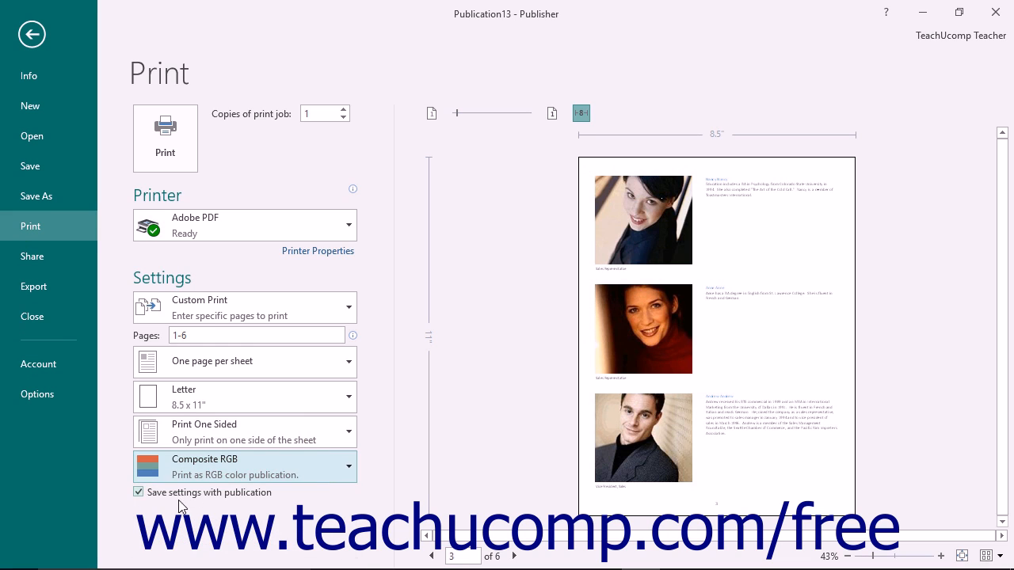
pyautogui.moveTo(182, 499)
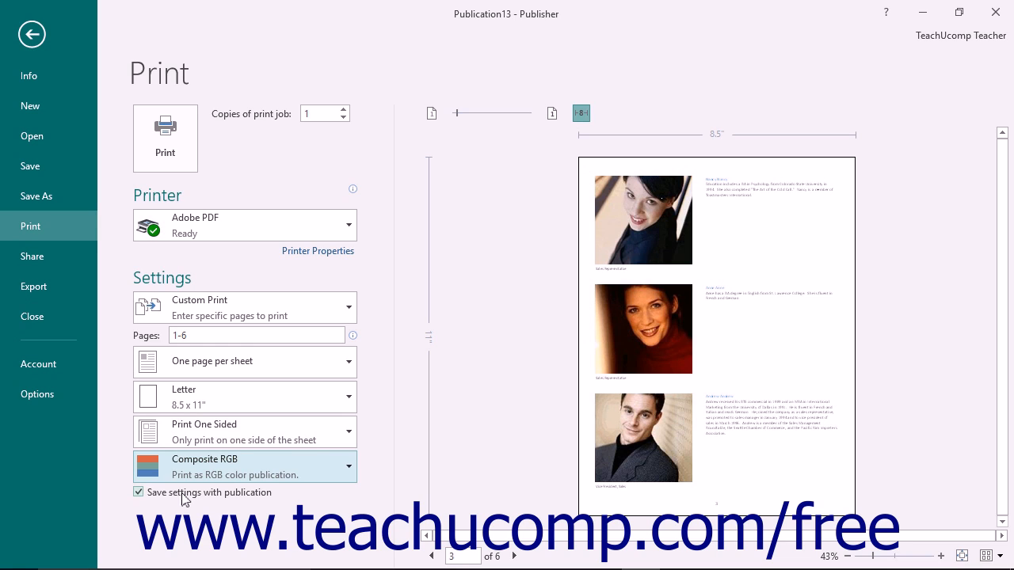
pyautogui.click(139, 491)
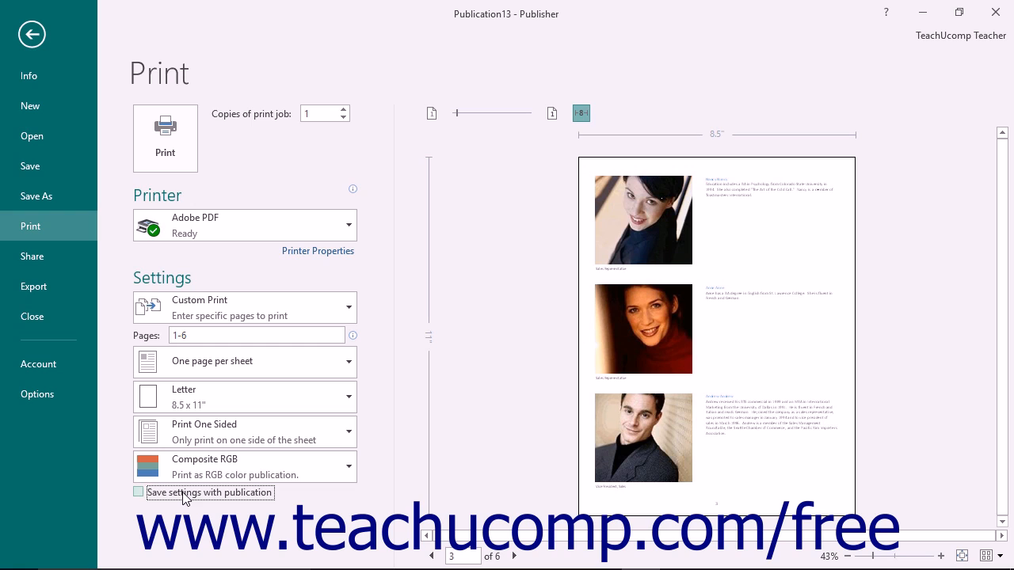
pyautogui.moveTo(214, 396)
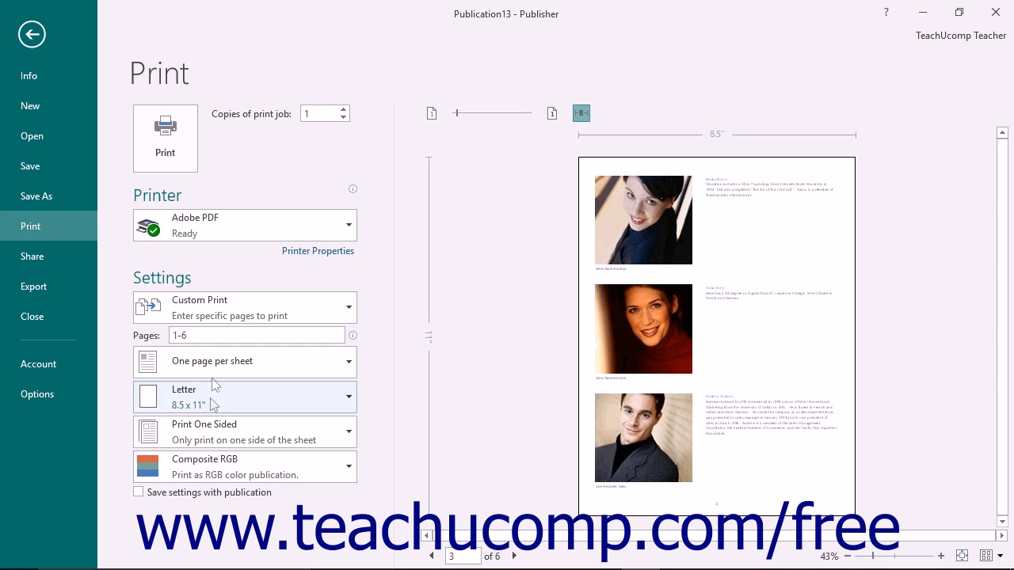
pyautogui.moveTo(218, 158)
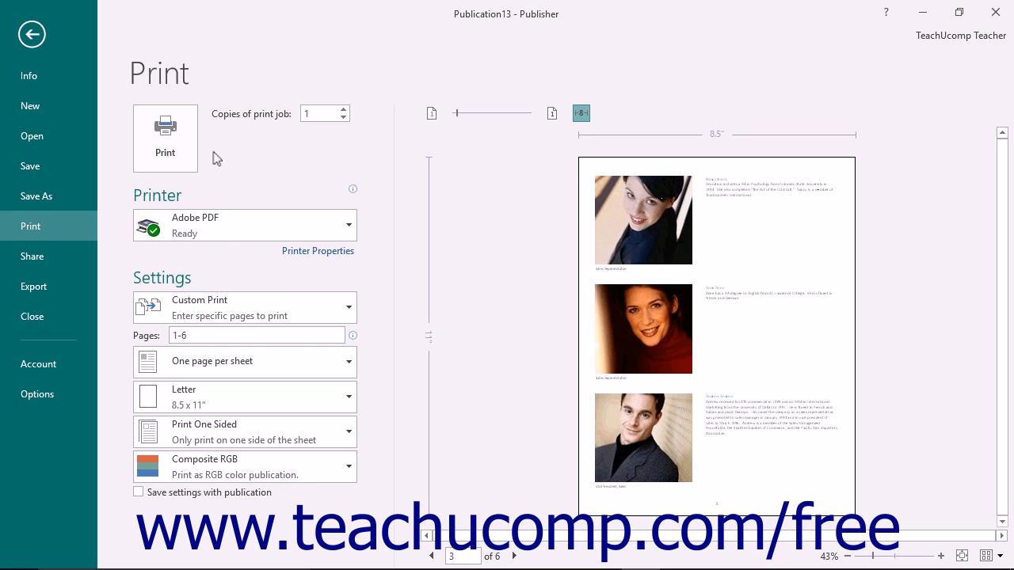